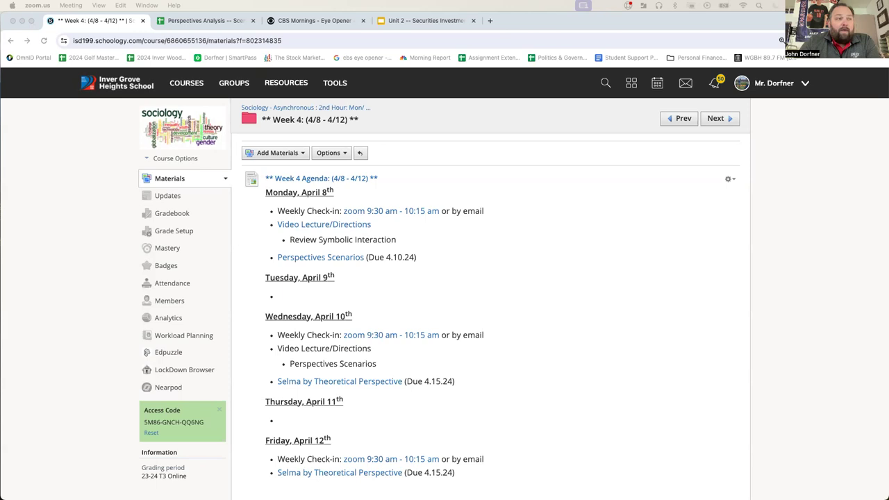
Step: Switch to the Perspectives Analysis -- Scenarios worksheet and look over its blank concept grid
scroll(down, 3)
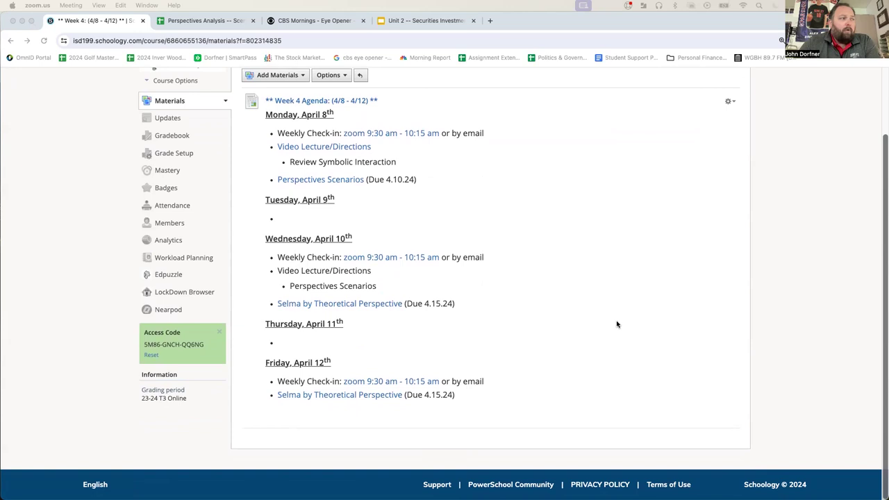
mouse_move(336, 240)
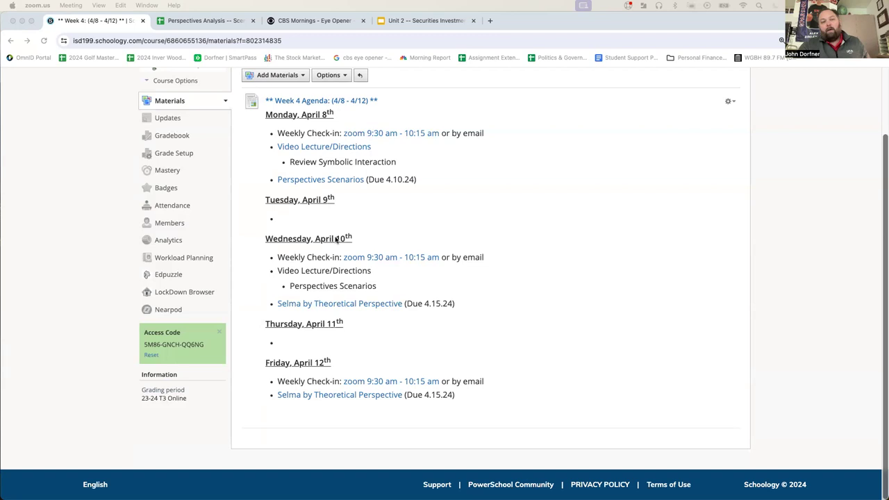
click(205, 20)
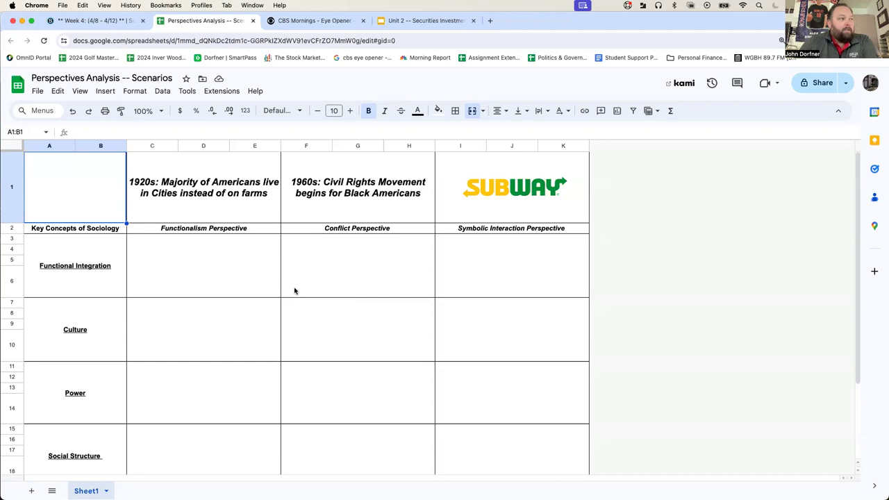
mouse_move(366, 337)
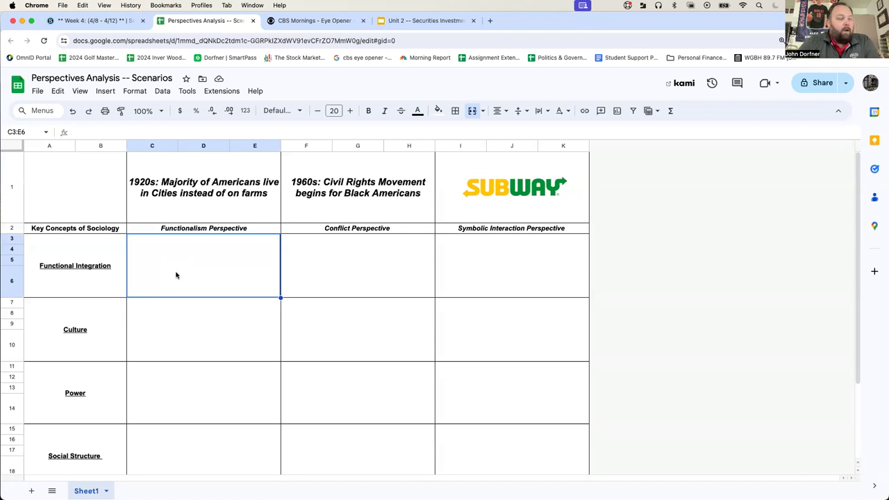
scroll(down, 3)
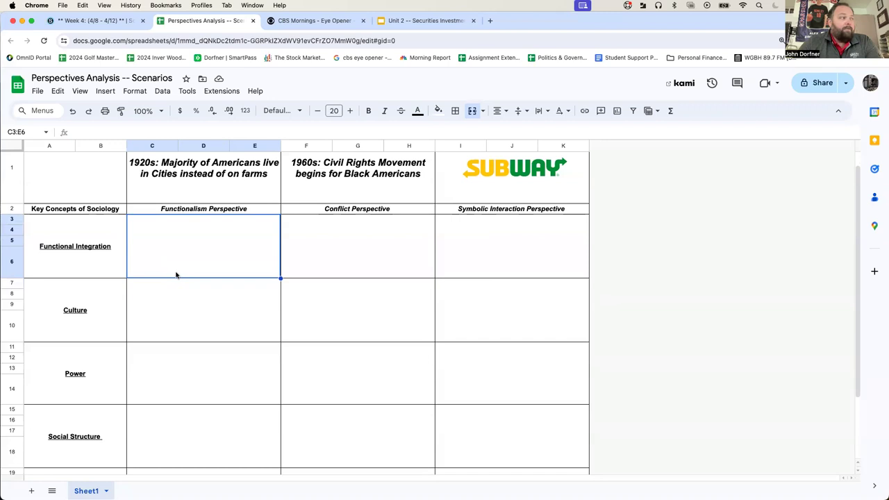
click(179, 309)
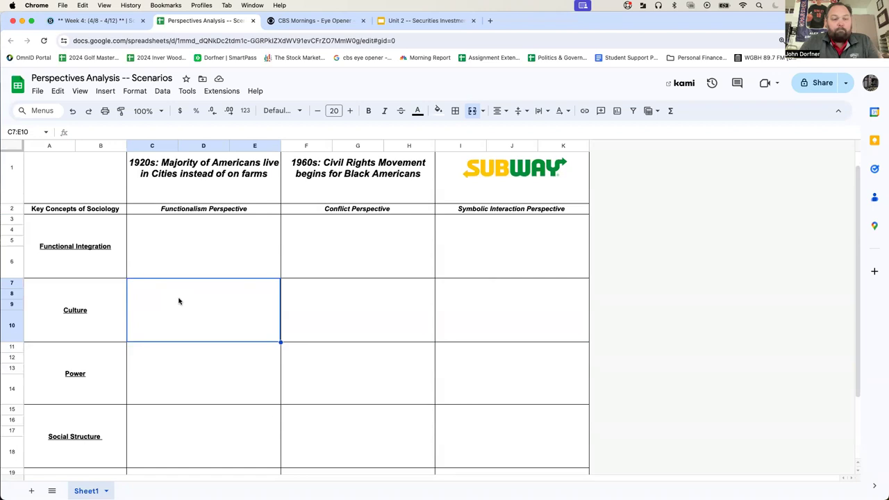
scroll(down, 3)
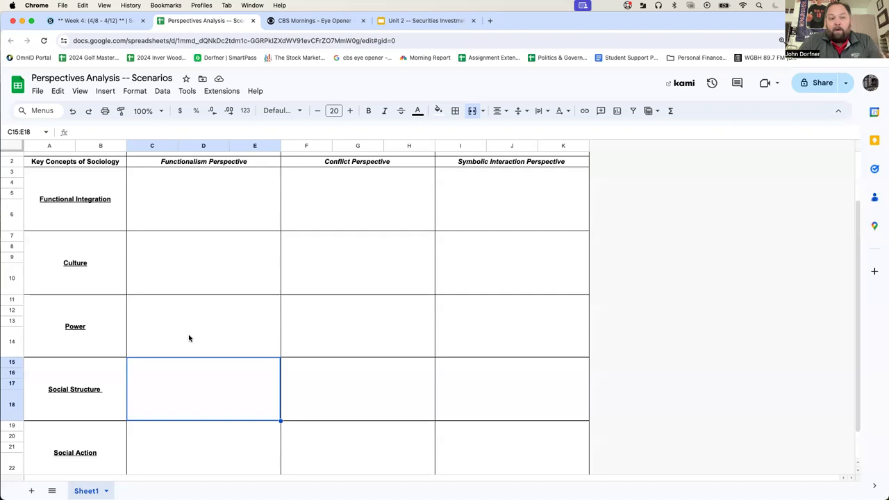
scroll(down, 3)
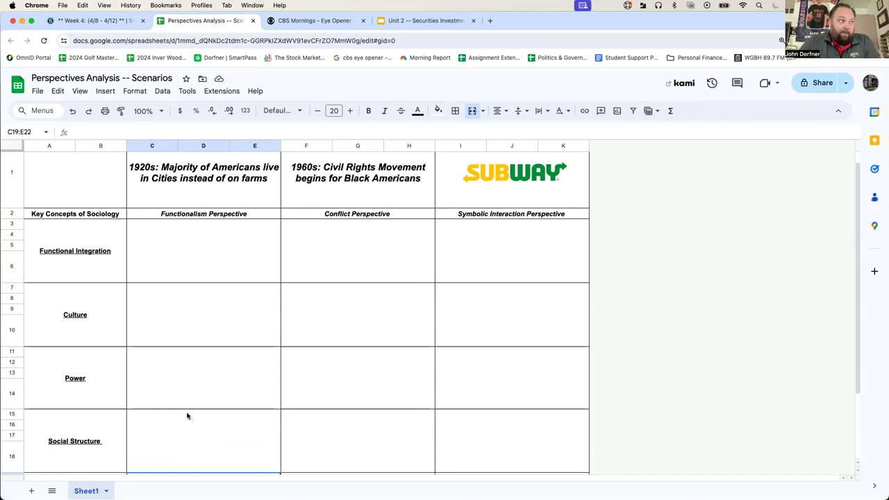
click(339, 362)
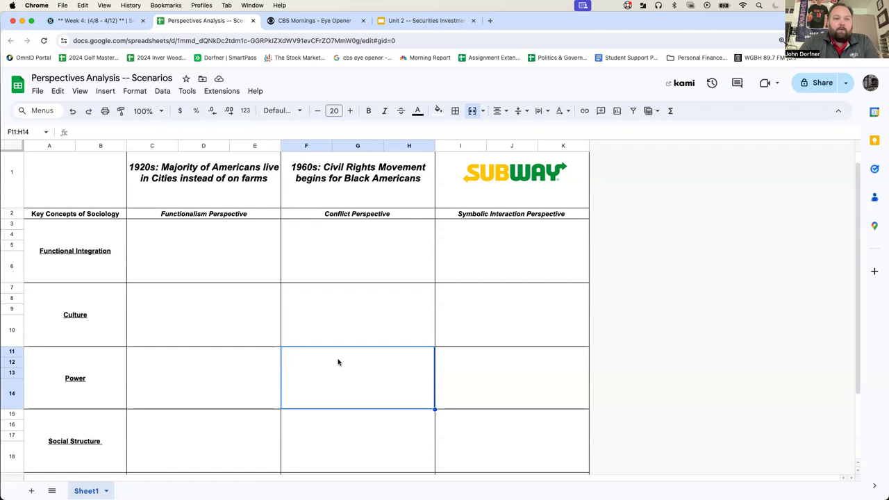
mouse_move(361, 383)
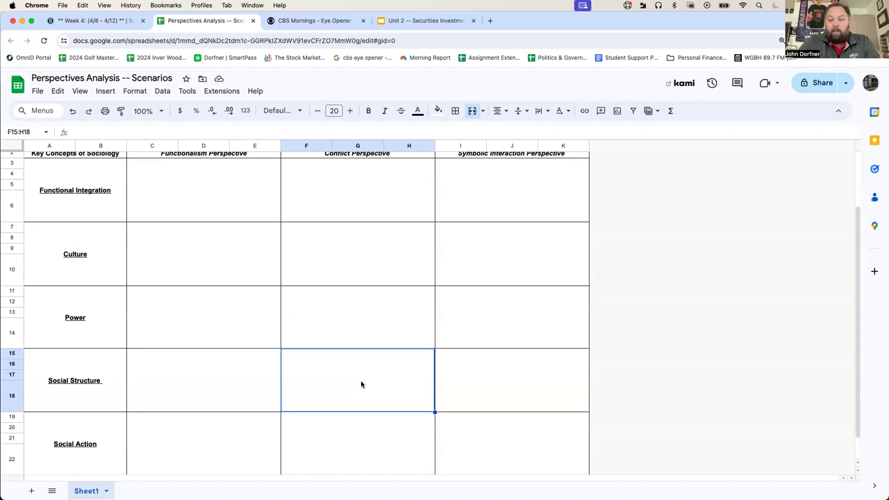
scroll(down, 3)
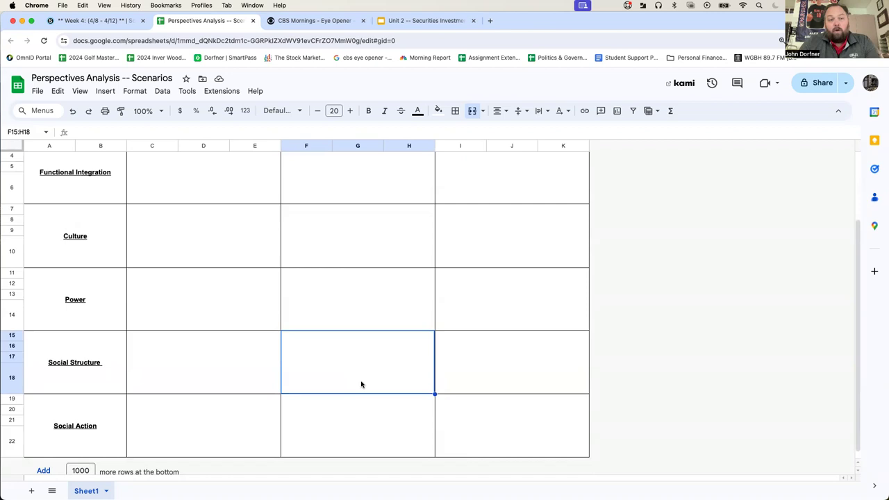
click(347, 420)
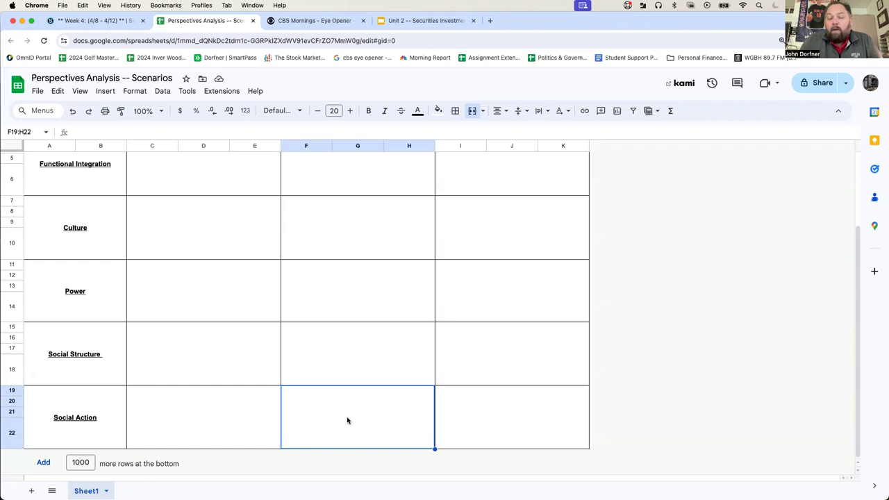
mouse_move(375, 425)
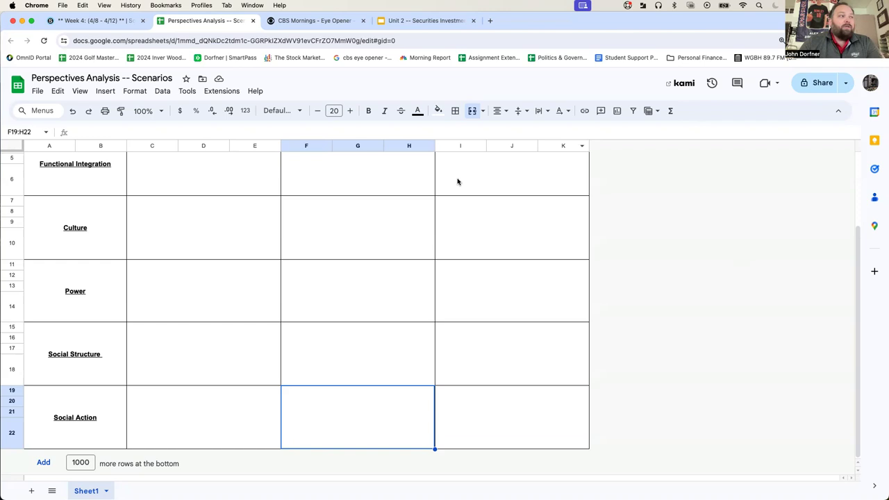
mouse_move(534, 418)
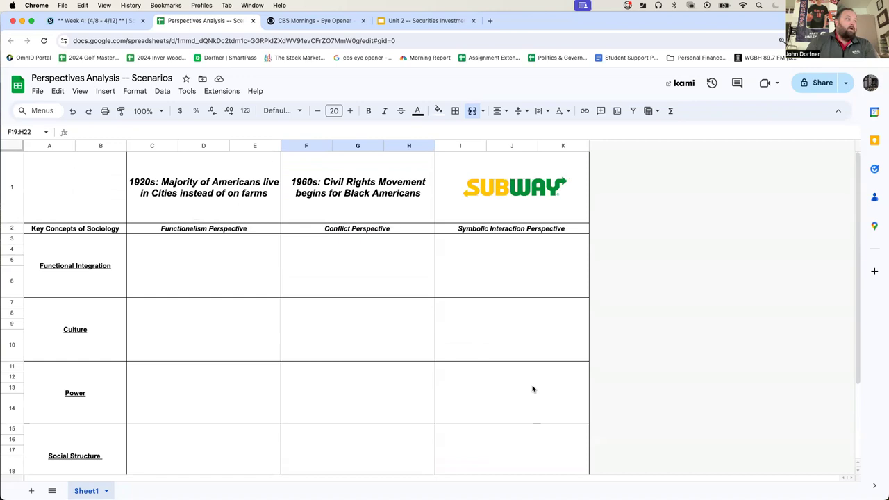
click(357, 266)
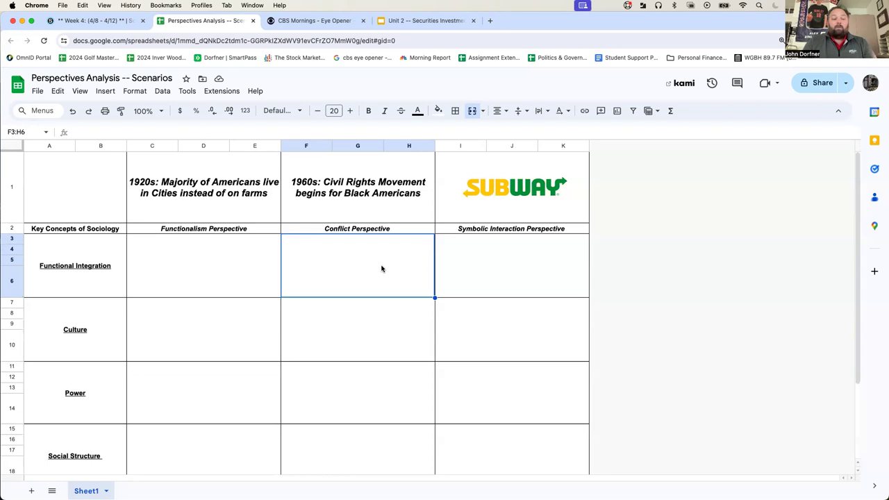
mouse_move(387, 270)
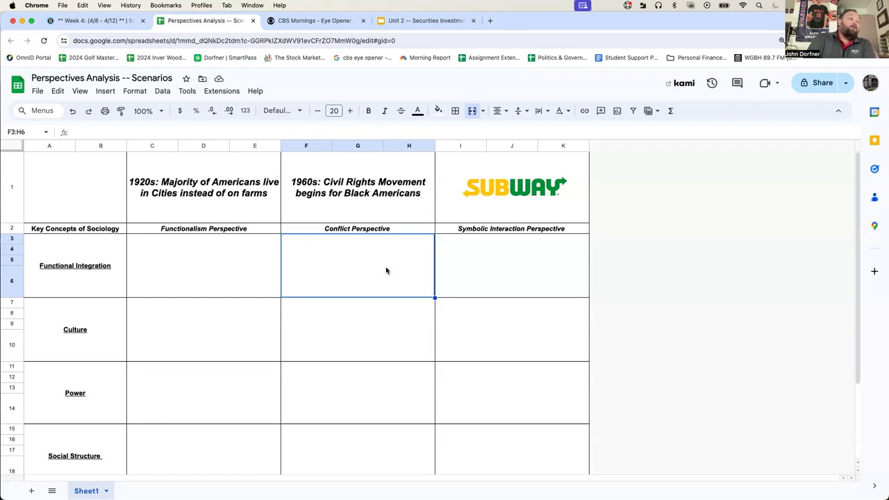
mouse_move(383, 266)
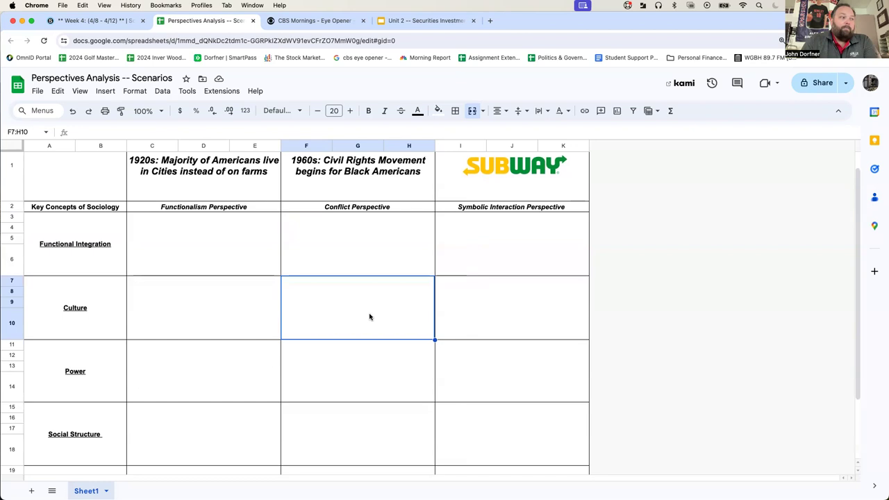
click(514, 185)
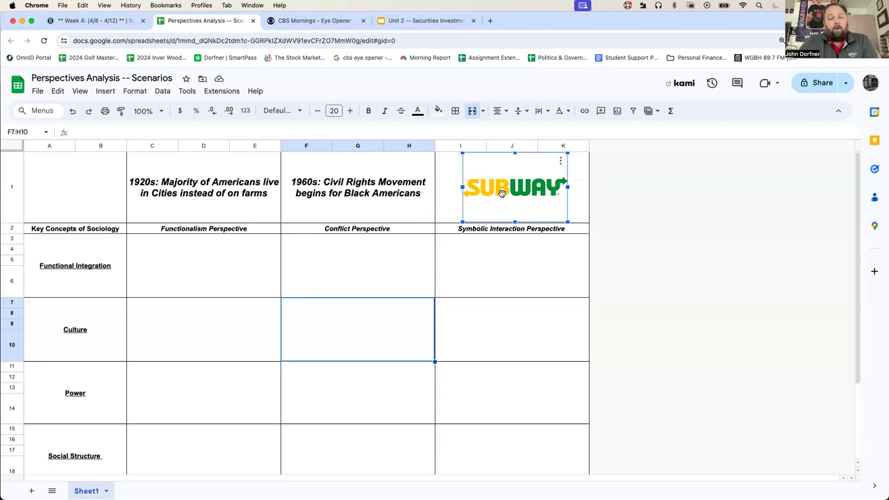
scroll(down, 3)
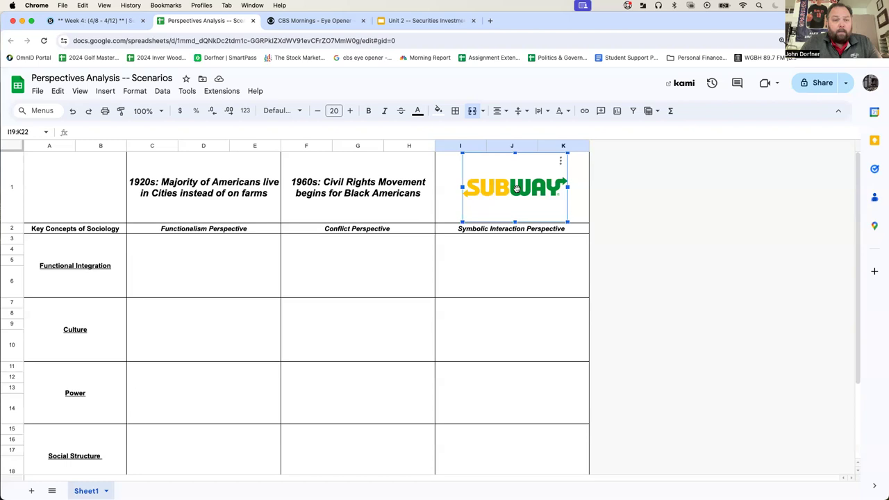
scroll(down, 3)
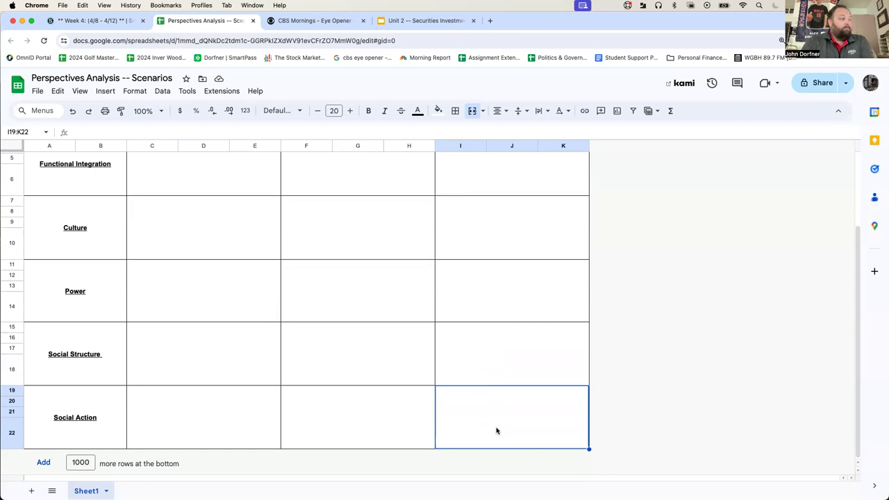
mouse_move(524, 381)
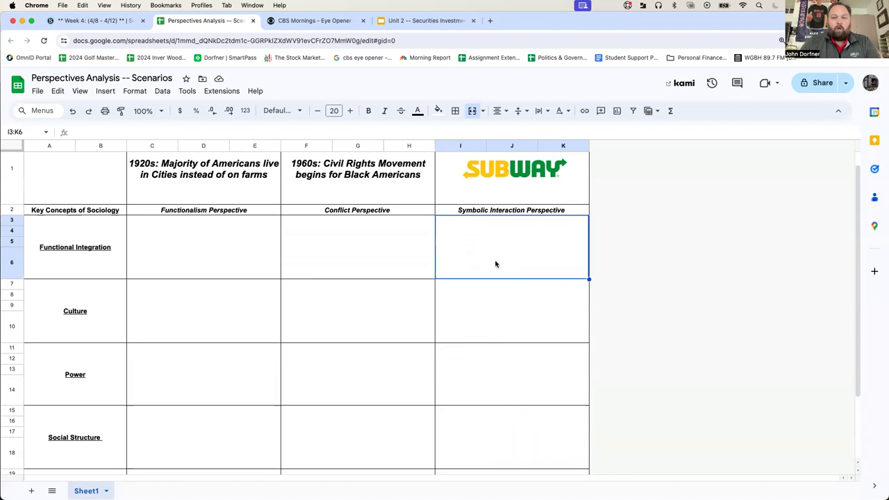
scroll(down, 3)
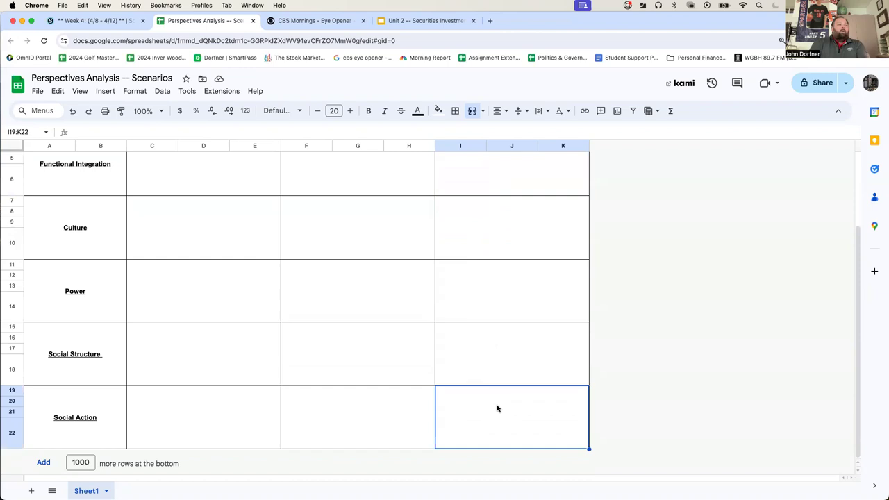
scroll(up, 3)
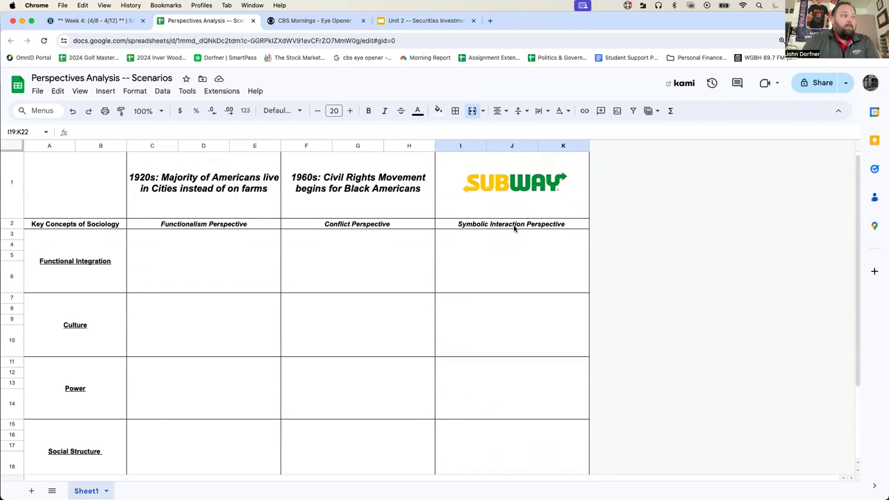
mouse_move(492, 270)
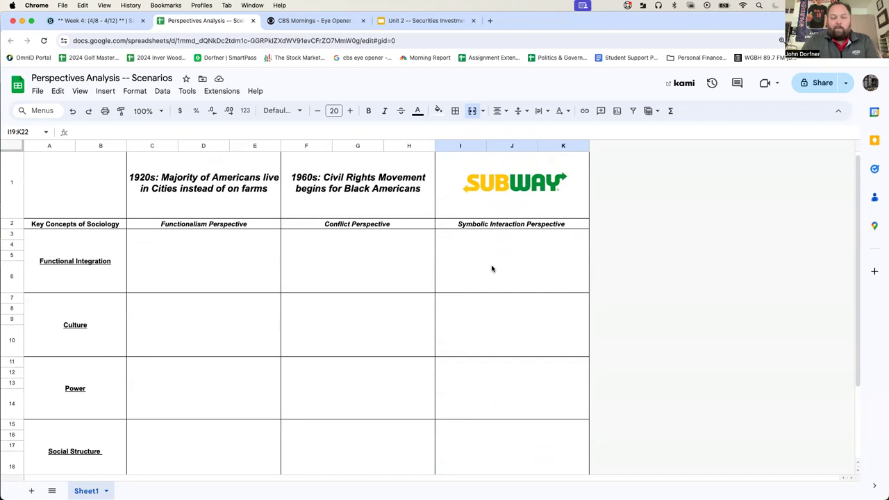
mouse_move(516, 252)
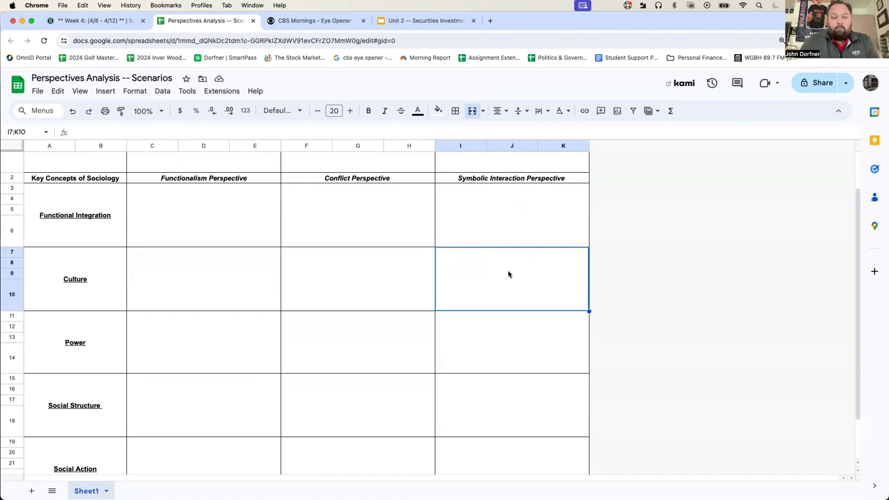
mouse_move(493, 281)
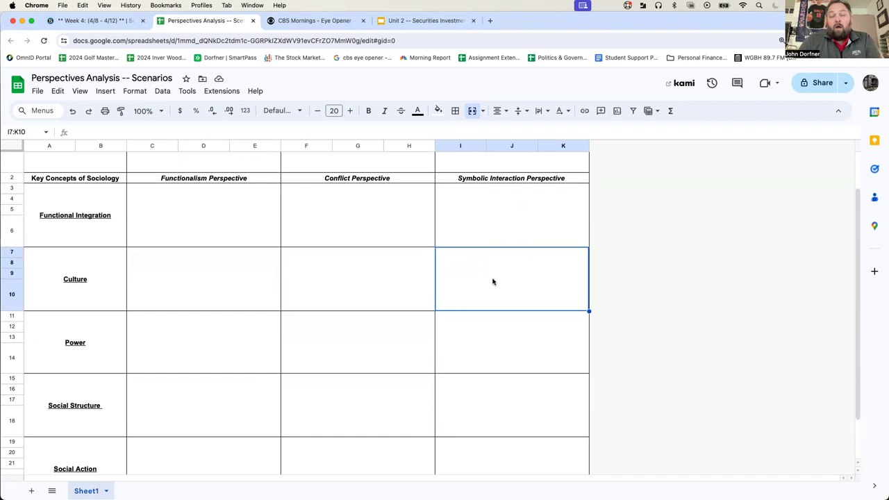
Step: Scroll through the blank grid, then close the worksheet so the CBS Mornings Eye Opener page shows
scroll(down, 3)
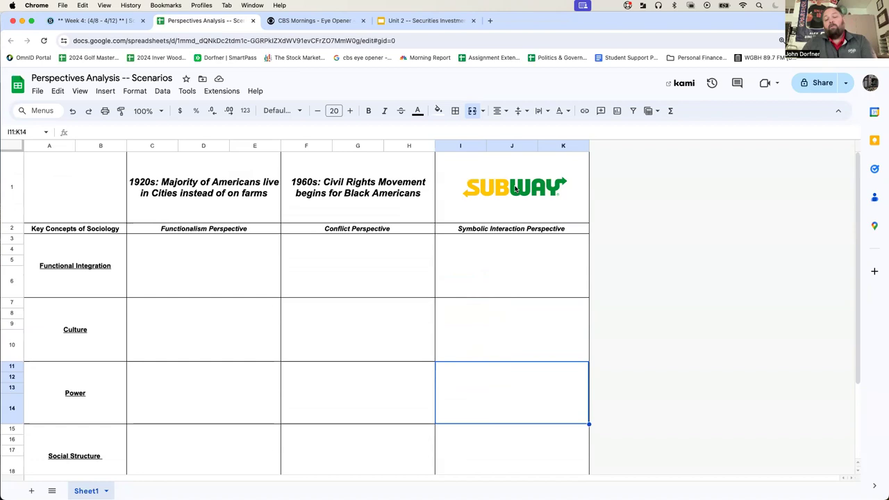
scroll(down, 3)
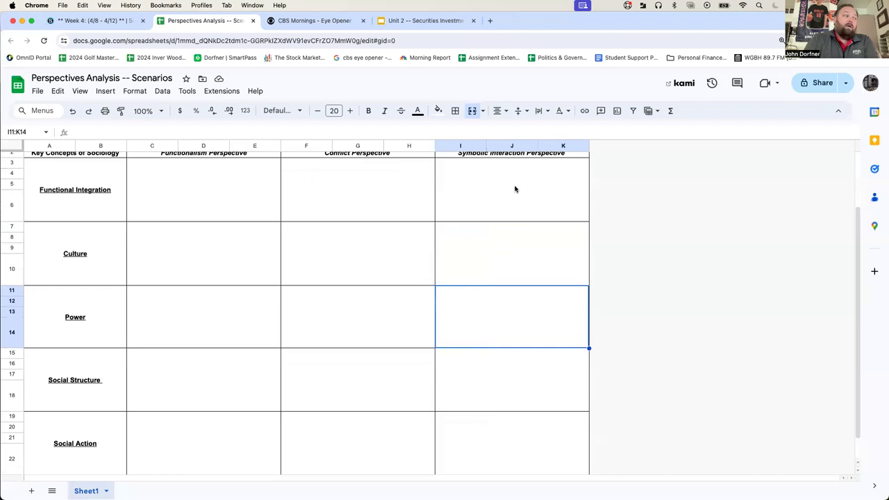
scroll(down, 3)
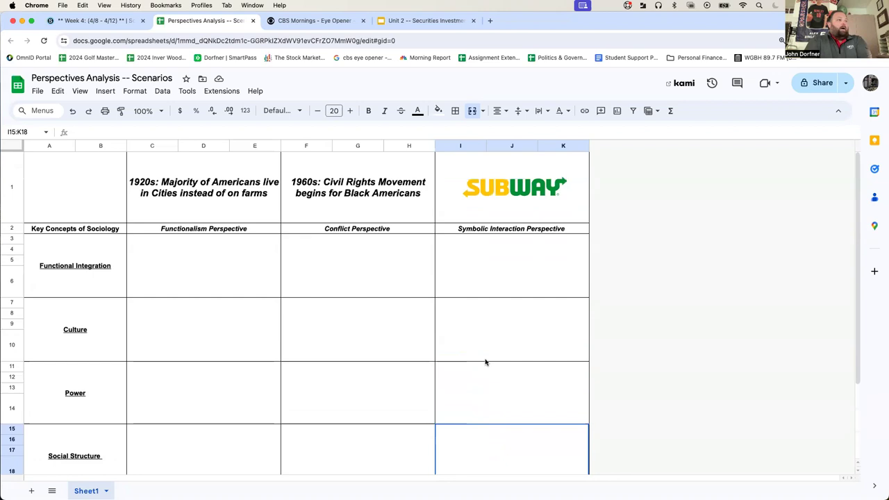
click(204, 20)
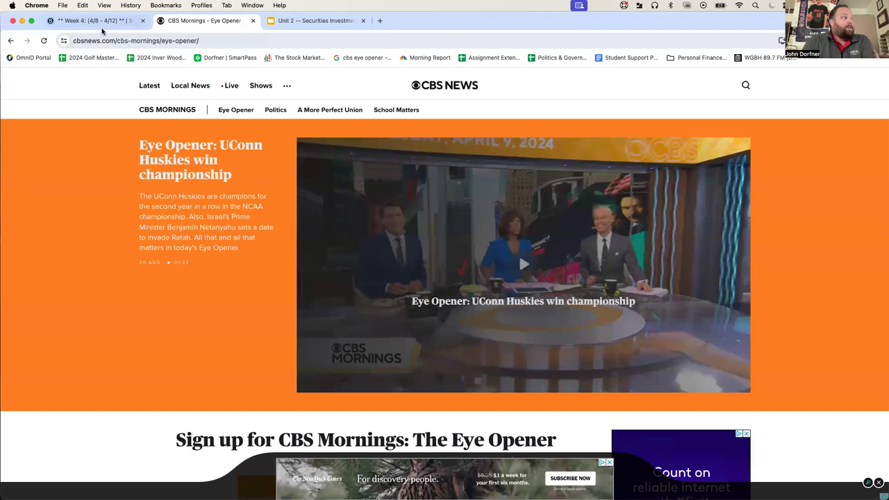
Step: From the Week 4 agenda, go to Friday's Selma by Theoretical Perspective assignment
click(98, 20)
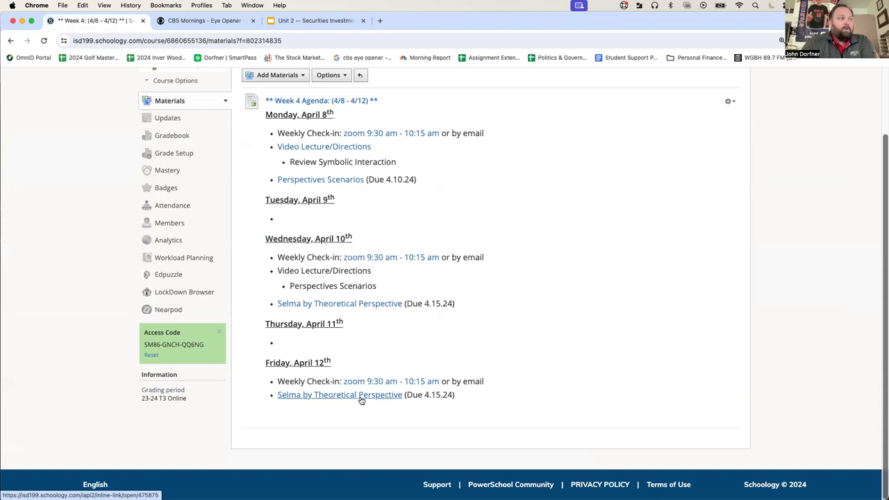
click(340, 394)
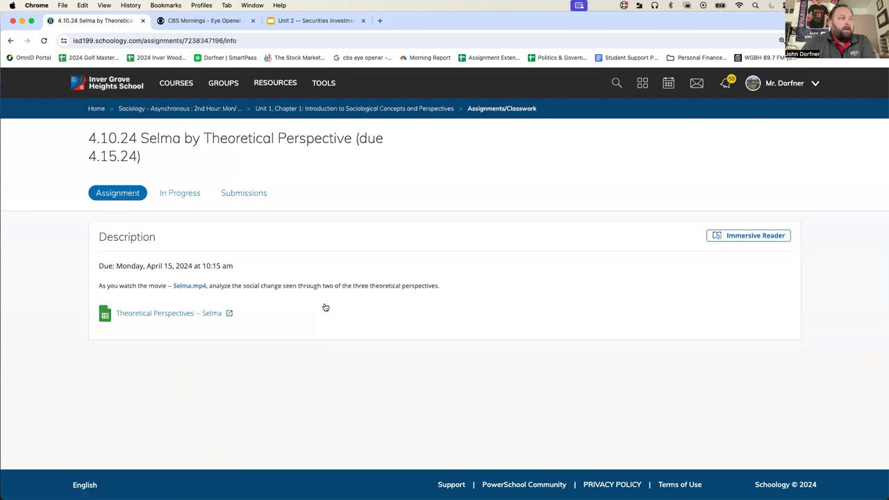
Step: View the Theoretical Perspectives -- Selma worksheet, return to the assignment, and go to the Selma.mp4 file
click(168, 313)
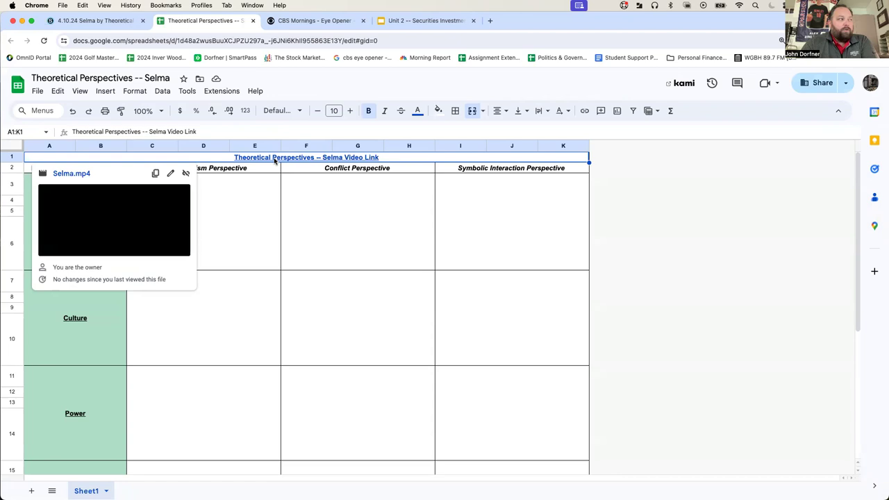
click(95, 20)
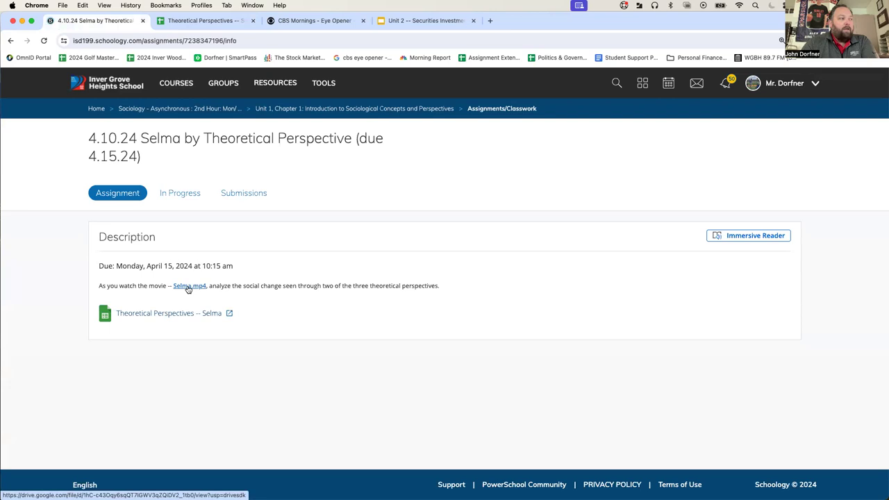
click(189, 286)
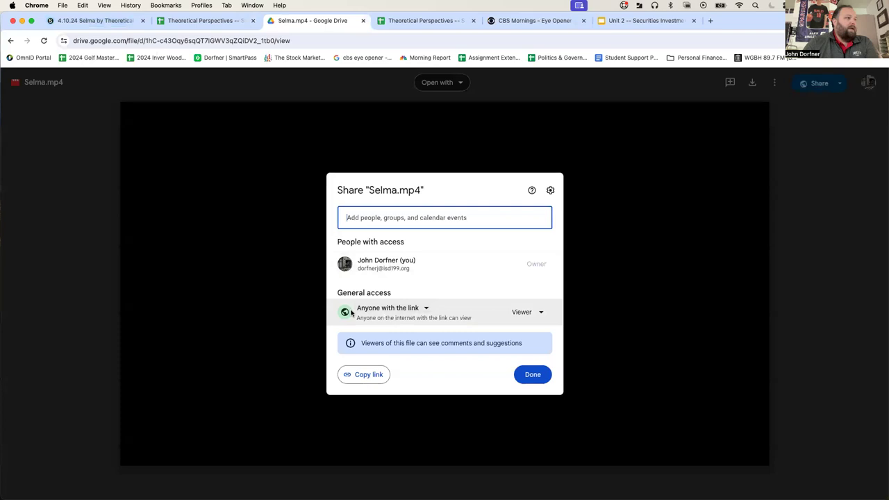
Step: Leave the Selma.mp4 sharing settings and return to the Schoology assignment page
click(96, 20)
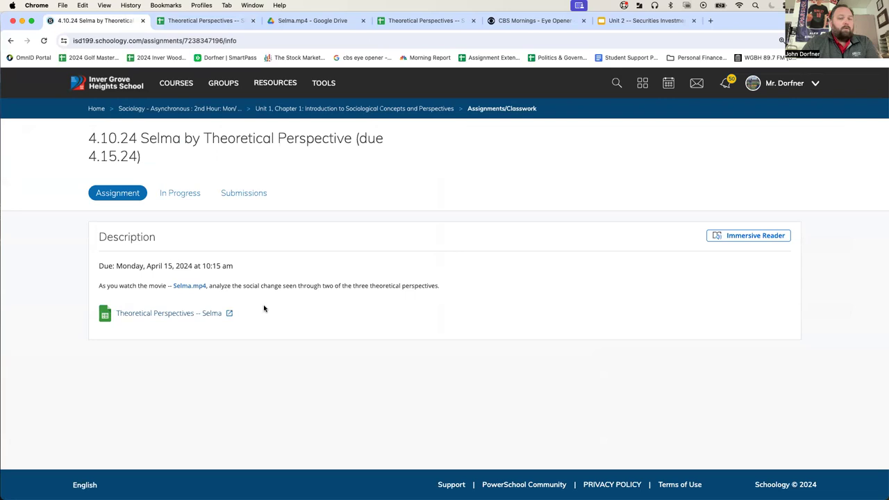
drag(322, 285, 439, 285)
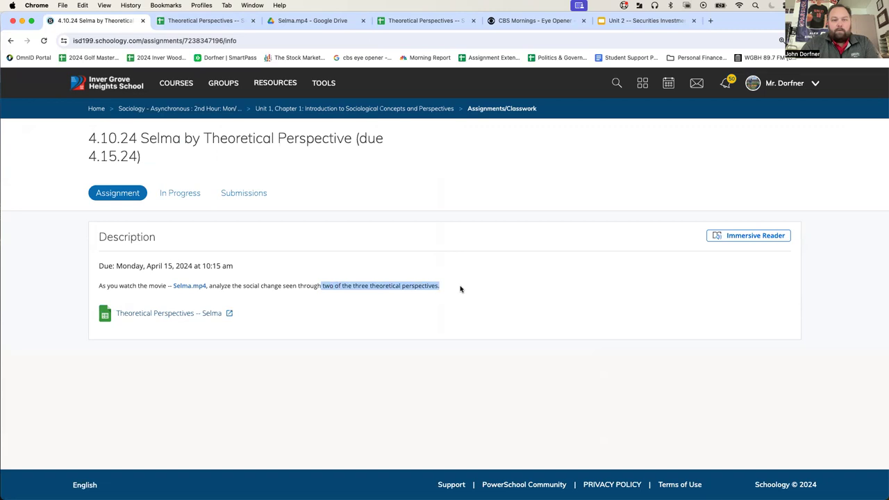
click(201, 20)
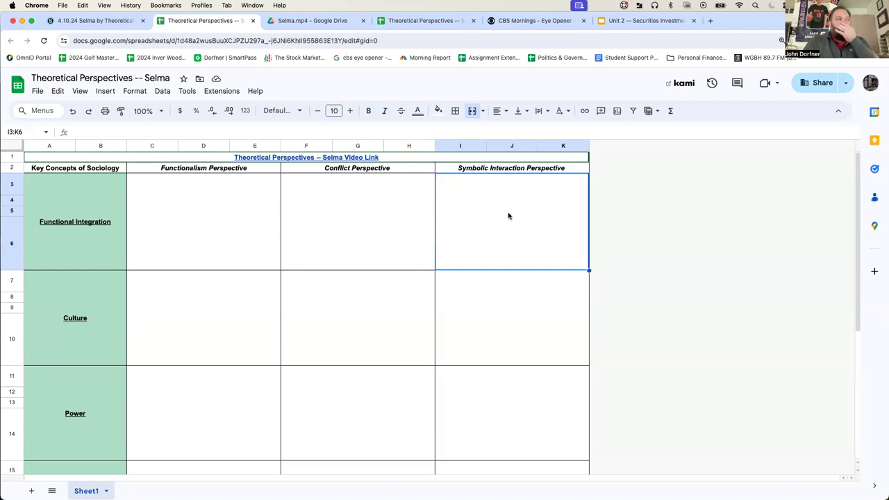
mouse_move(253, 237)
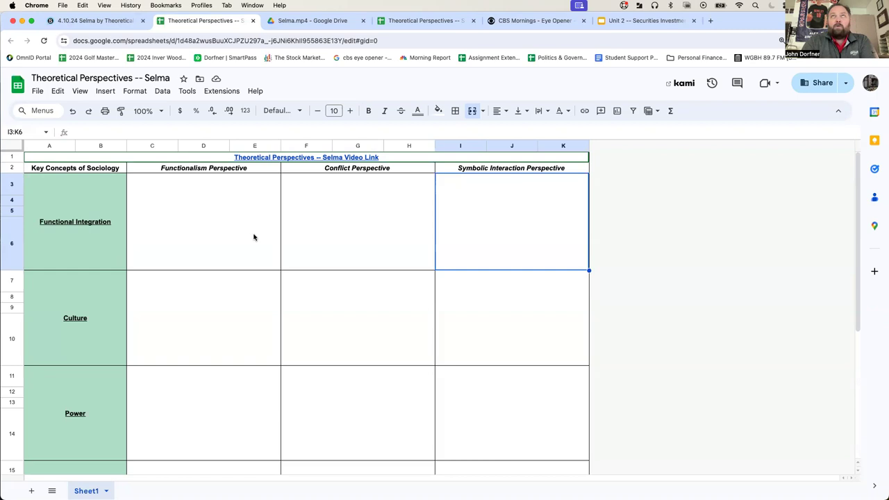
Step: Review the Functionalism column and concept rows down to Social Structure, then return to the Sociology course materials
click(204, 222)
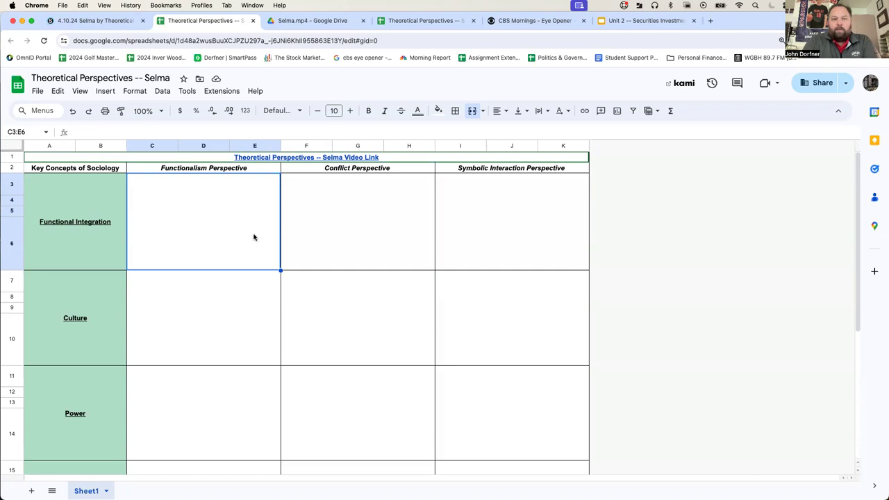
scroll(down, 3)
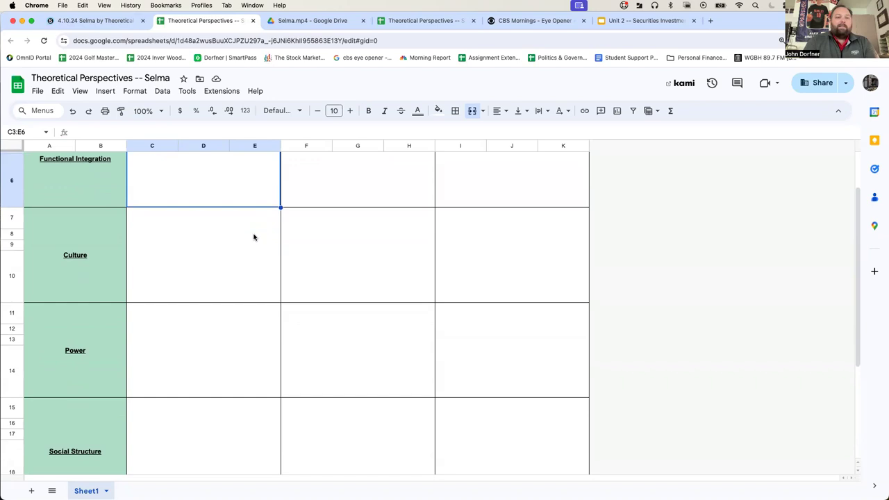
scroll(down, 3)
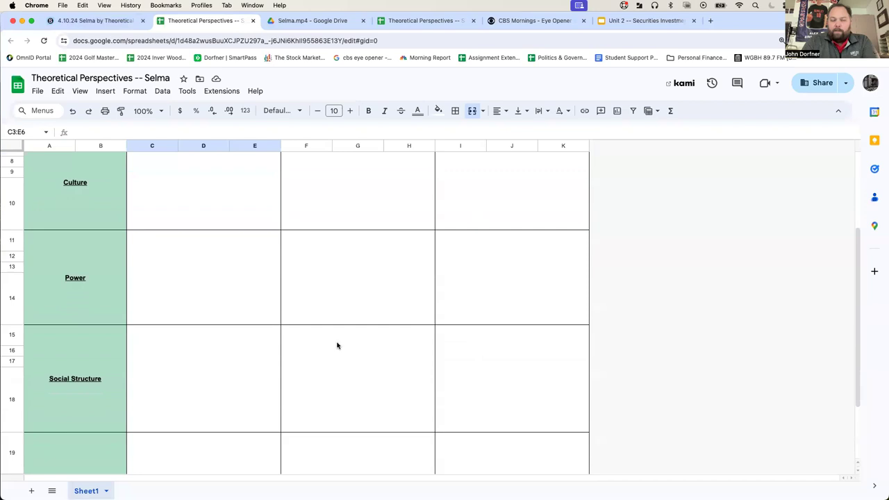
click(95, 20)
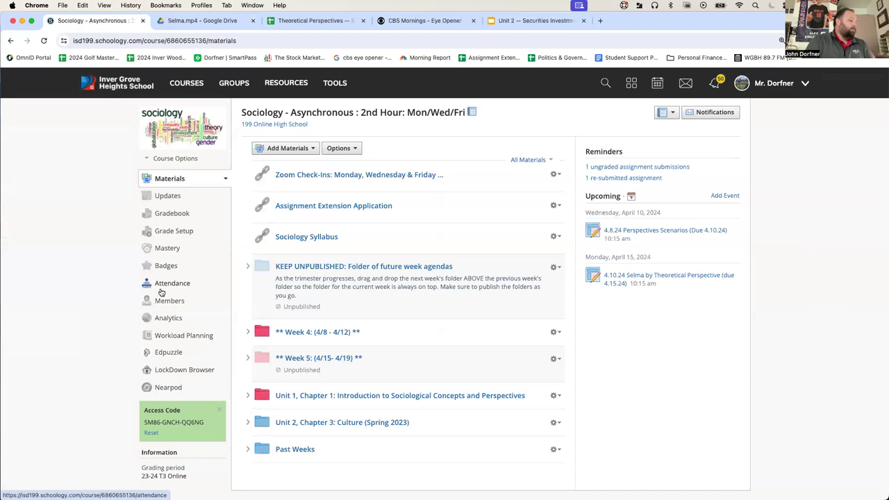
Step: Show the Week 4 (4/8 - 4/12) daily agenda with Selma by Theoretical Perspective due April 15
click(318, 331)
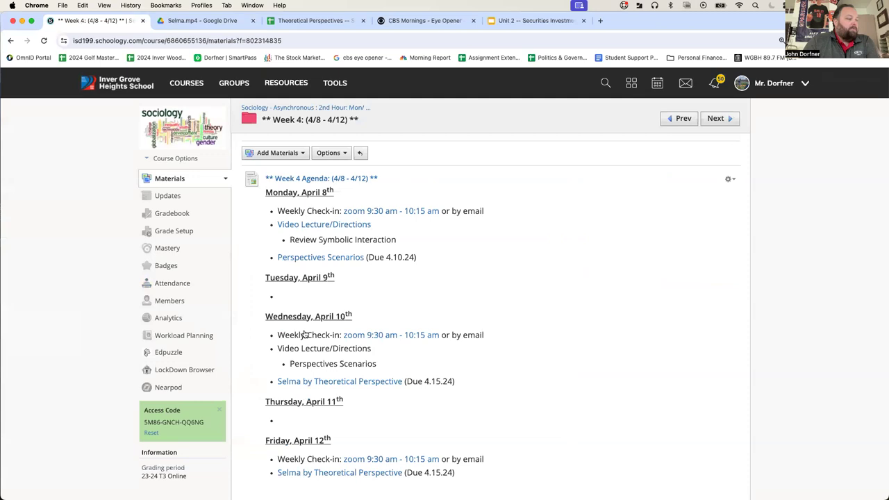
scroll(down, 3)
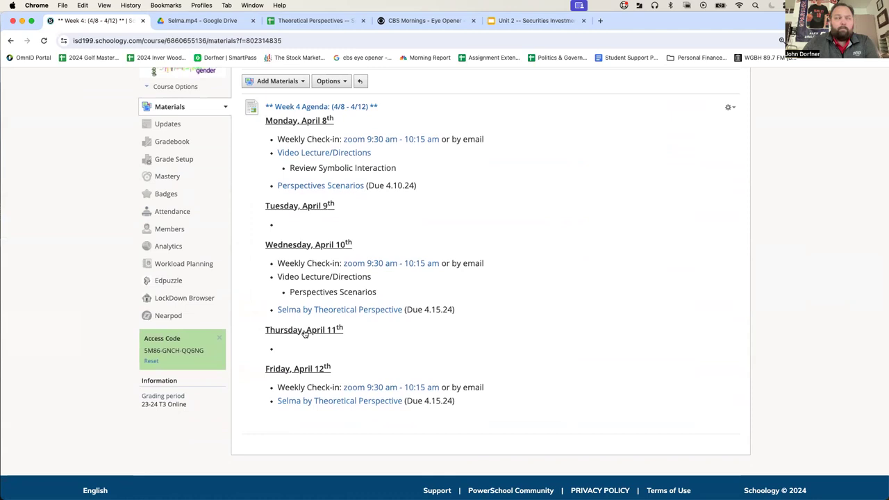